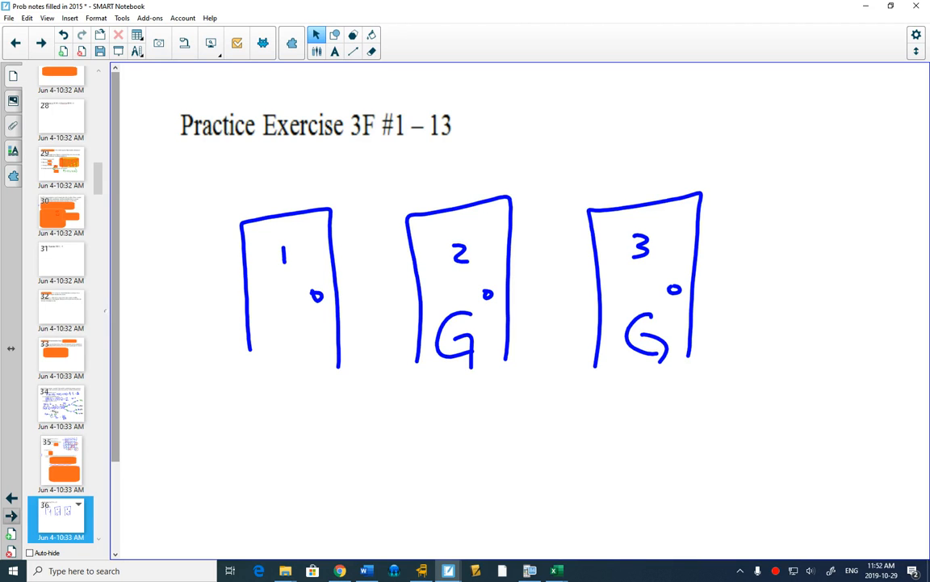
Go to the next notebook page on compound events and tree diagrams.
left_click(377, 50)
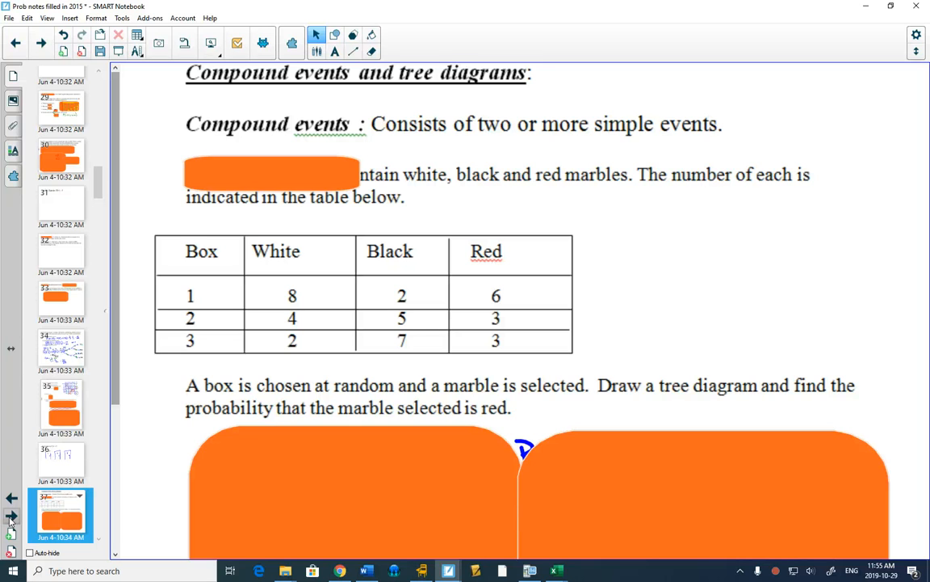
Move the orange cover shape off the Ex #1 marble problem statement.
left_click_drag(272, 174, 626, 90)
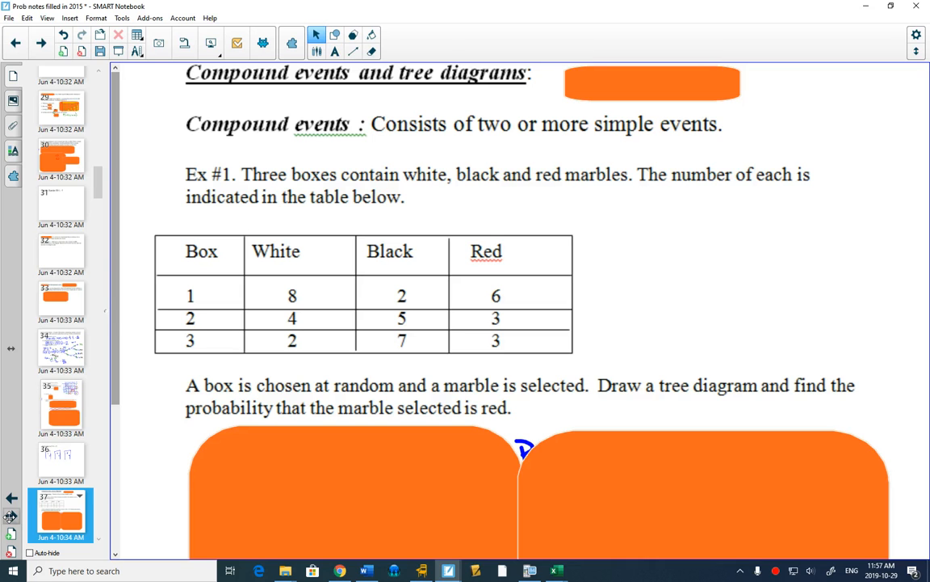
Work through the tree diagram to P(R) ≈ .292 = 7/24 and bring up the calculator.
scroll("down", 3)
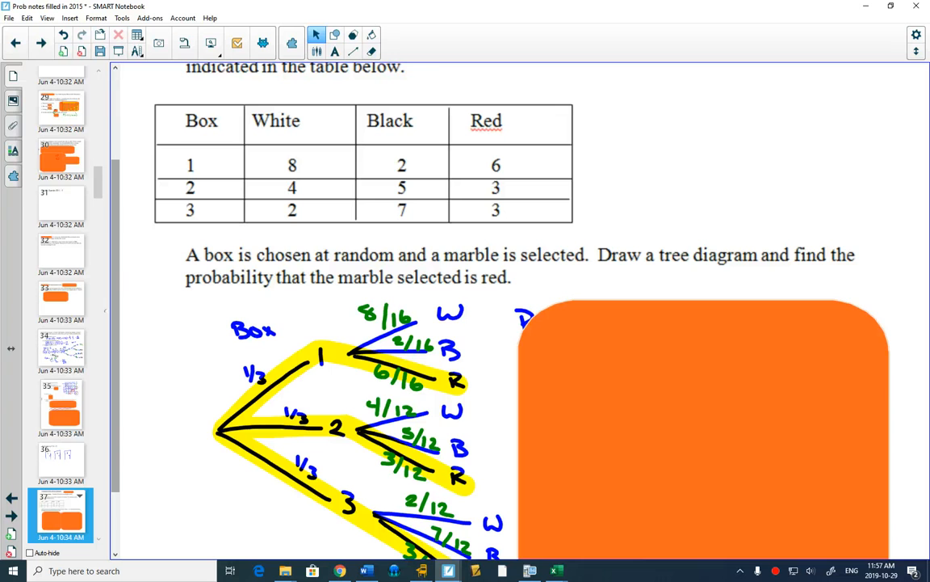
scroll("down", 3)
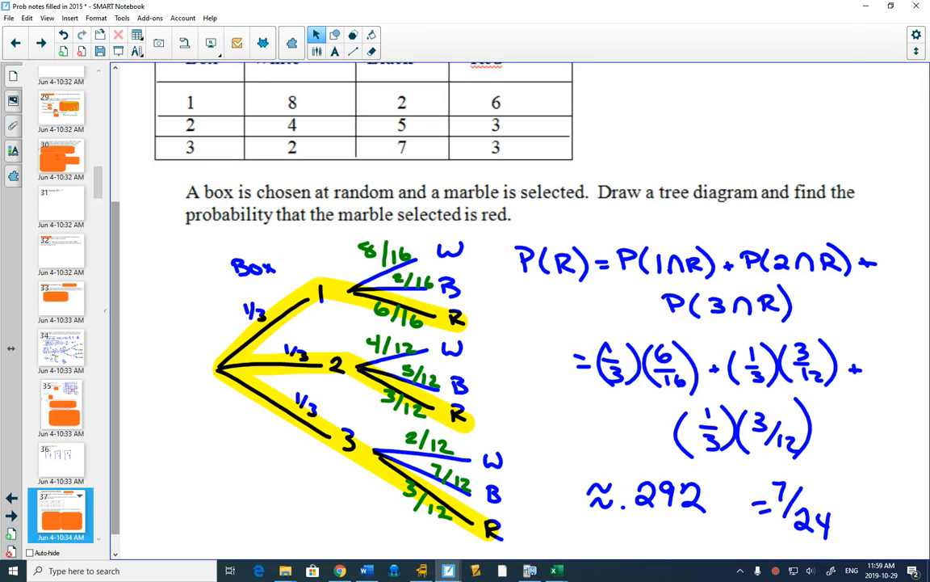
left_click(525, 572)
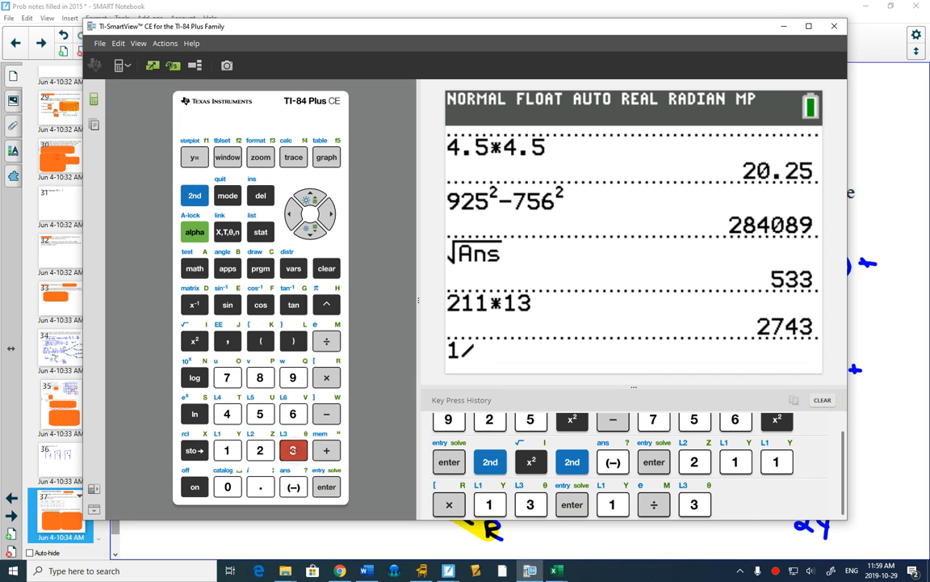
Enter the branch products 1/3*6/16 + 1/3*3/12 for the first two boxes.
left_click(326, 378)
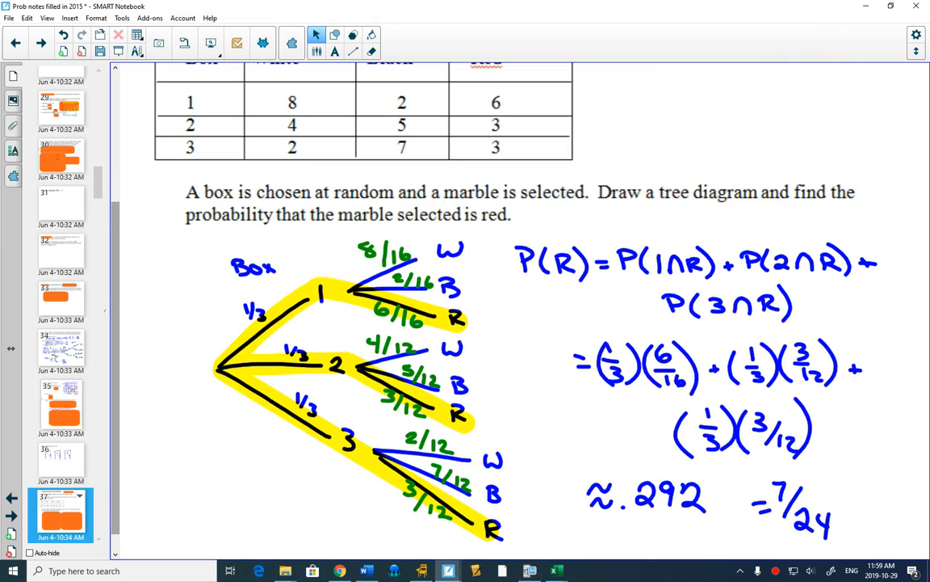
left_click(526, 568)
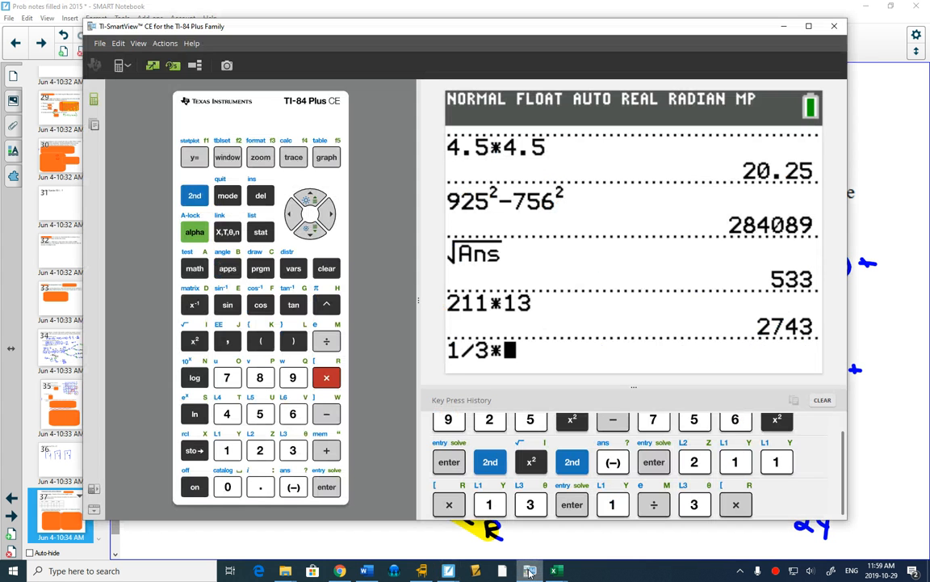
left_click(326, 339)
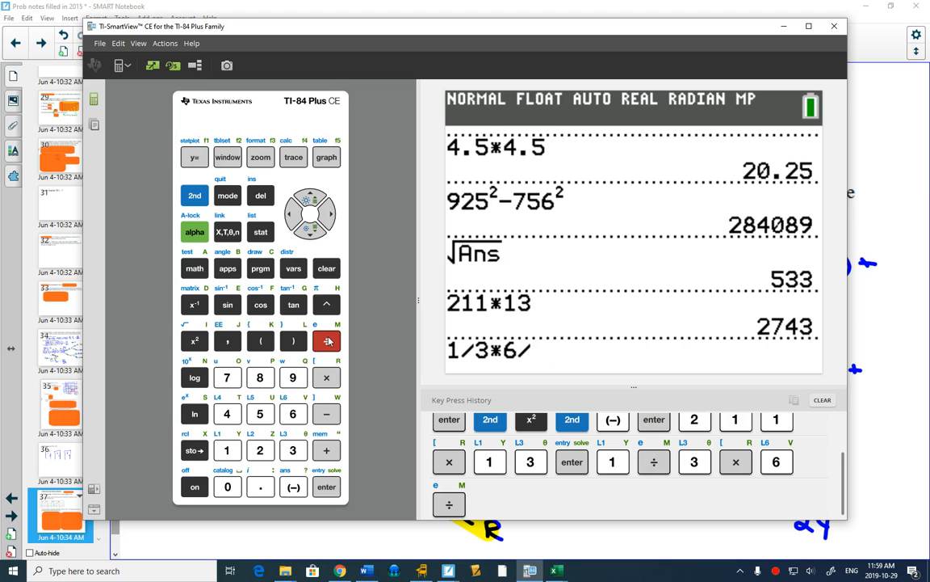
left_click(326, 449)
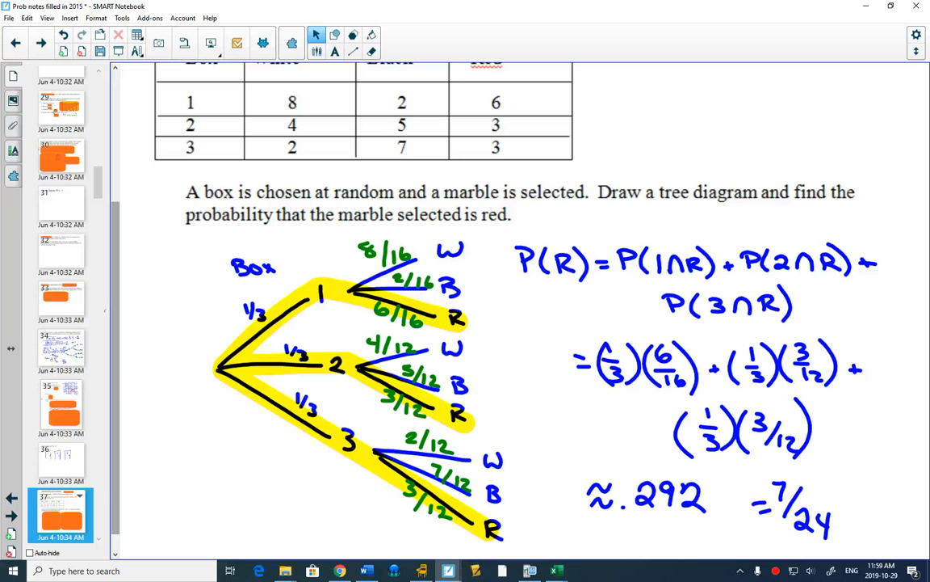
left_click(525, 569)
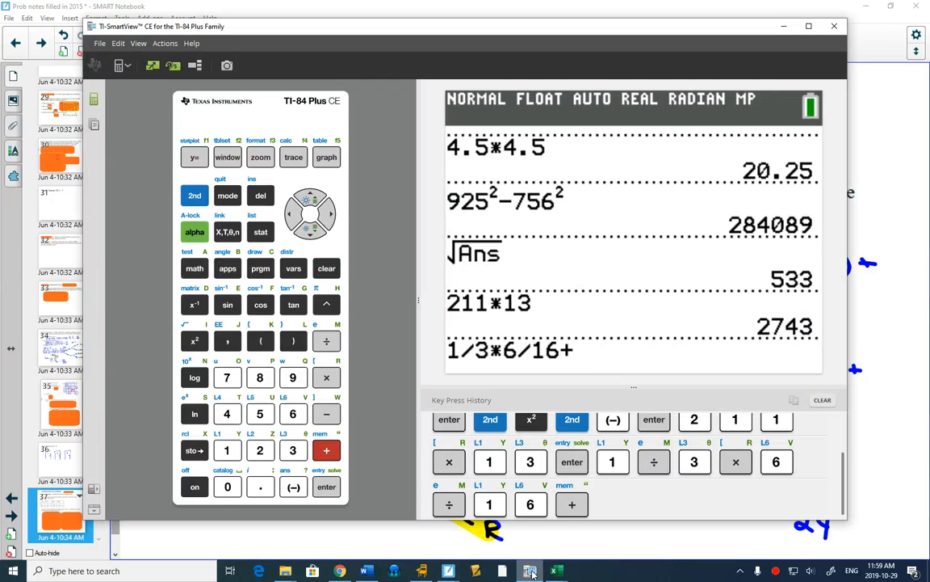
left_click(294, 449)
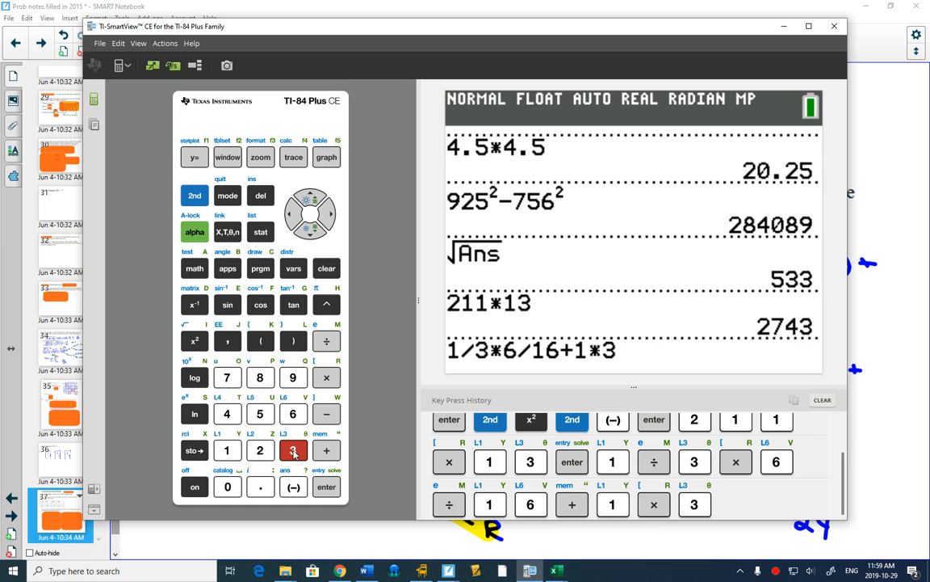
left_click(226, 449)
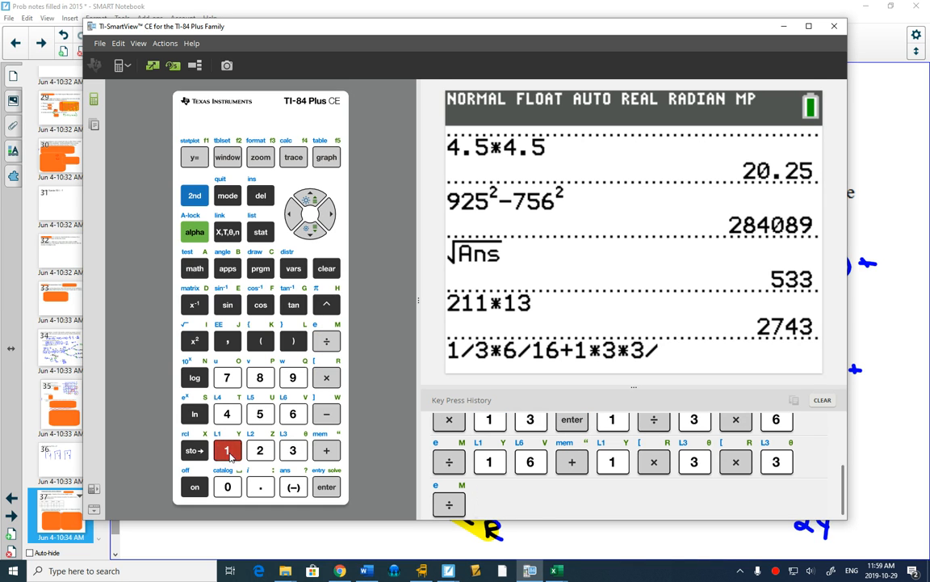
left_click(327, 449)
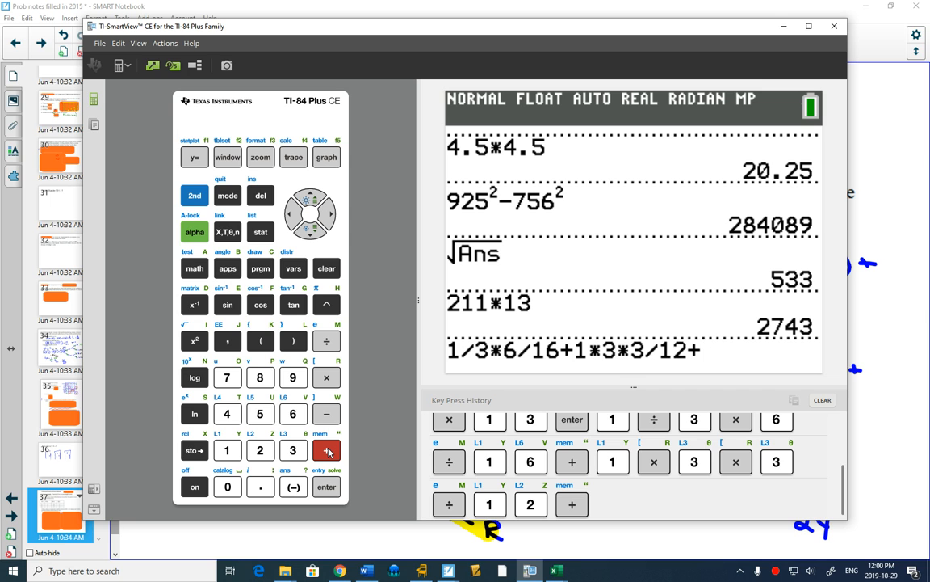
Fix the mistyped operator, add the third term 1/3*3/12 and evaluate to 0.2916666667.
left_click(290, 213)
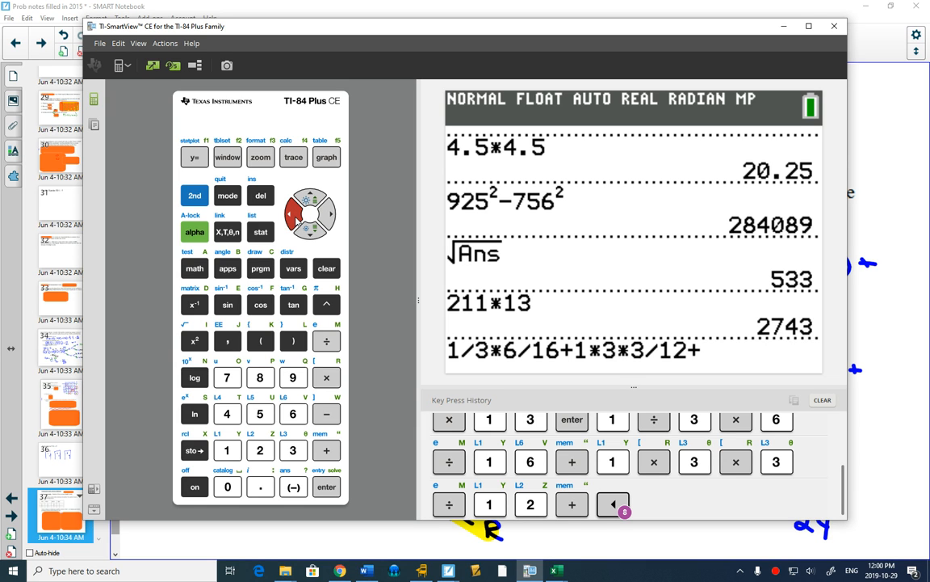
left_click(326, 340)
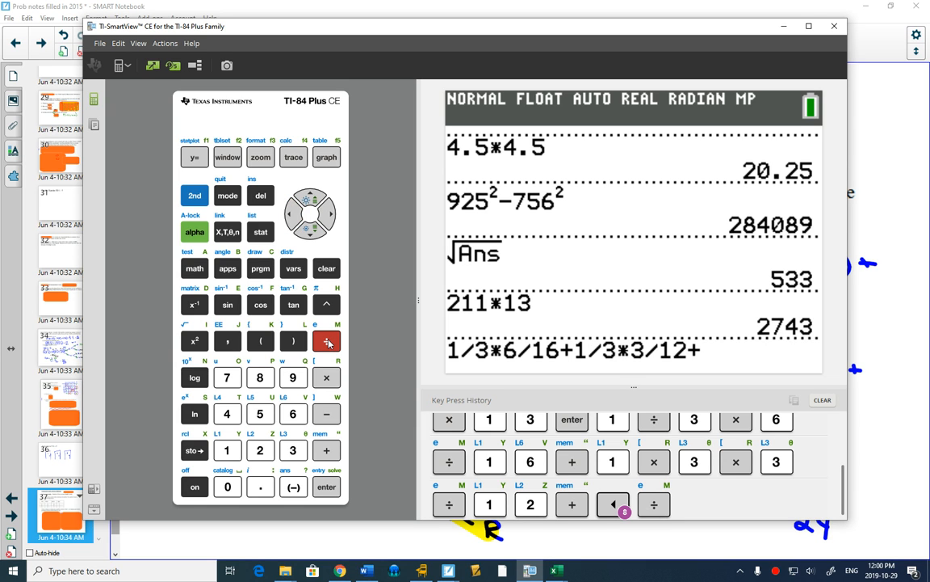
left_click(332, 214)
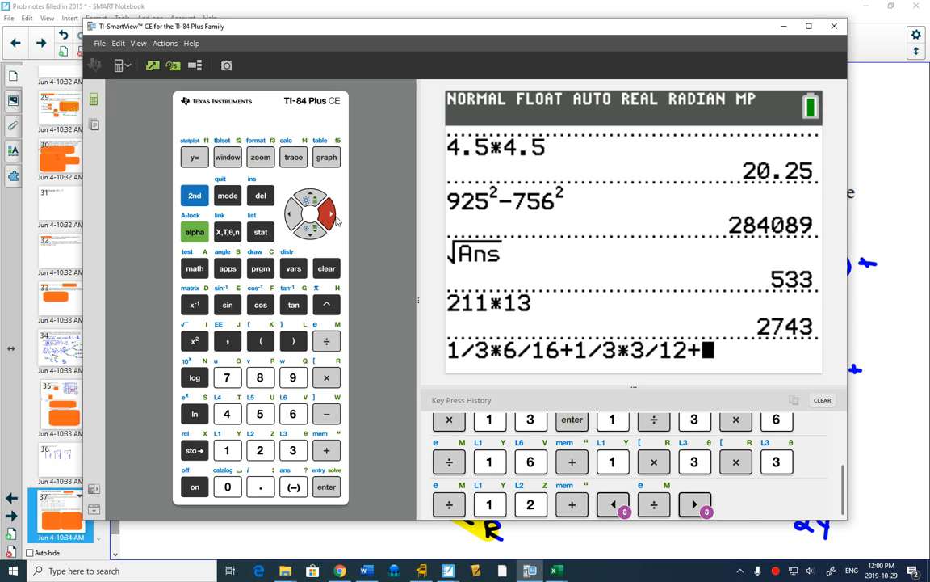
left_click(327, 378)
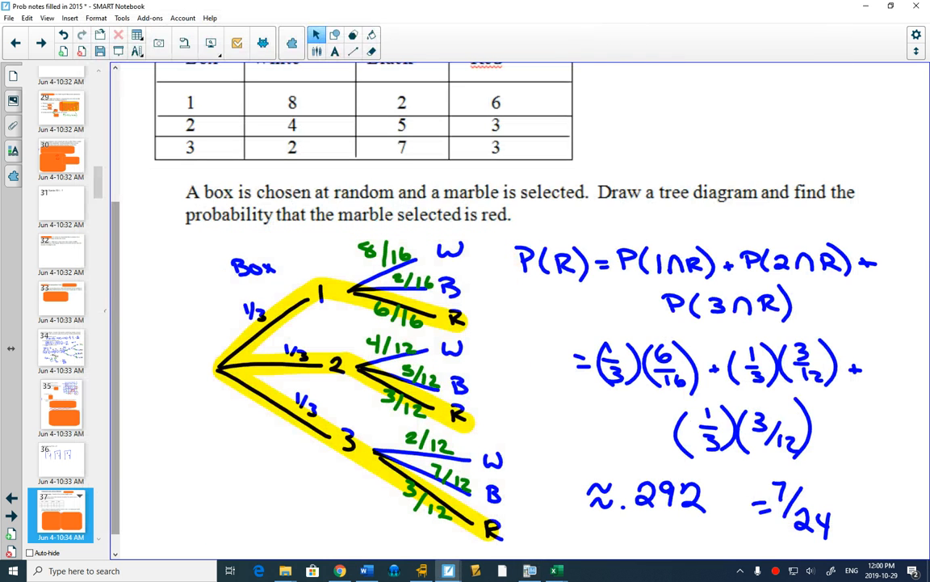
left_click(527, 569)
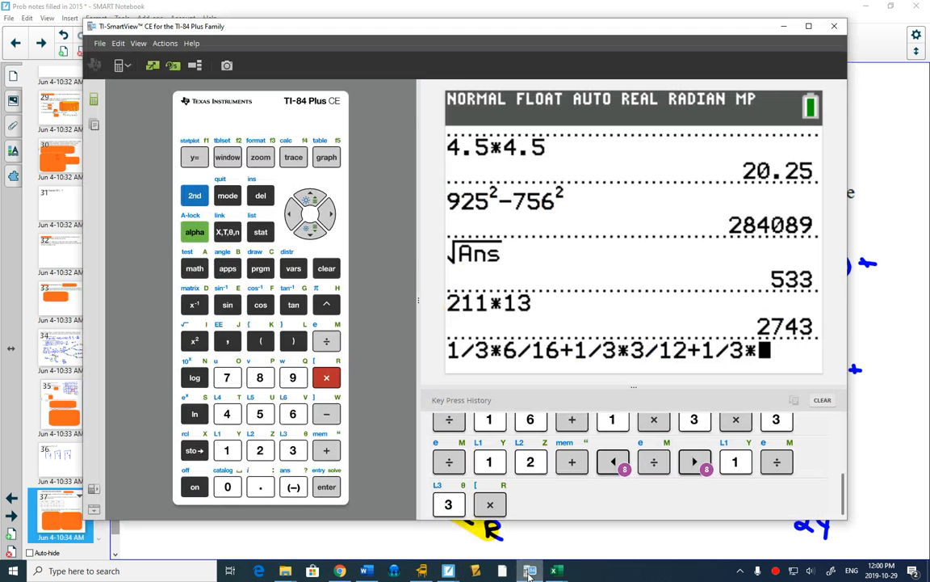
left_click(326, 341)
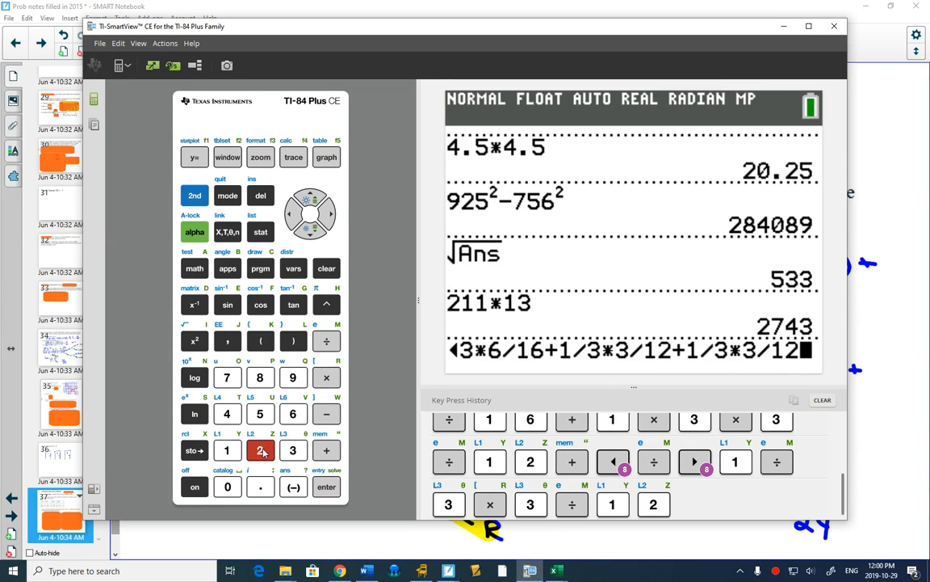
left_click(327, 486)
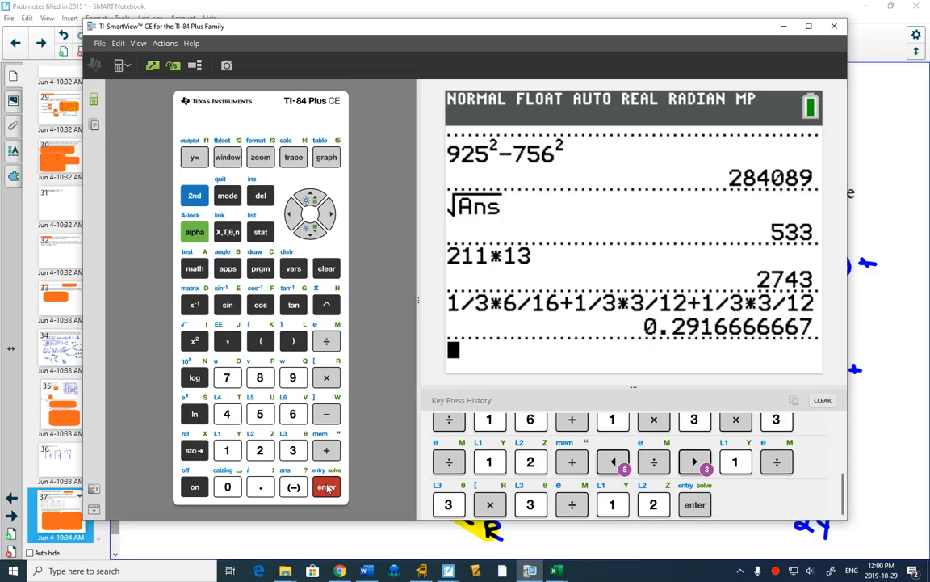
left_click(193, 268)
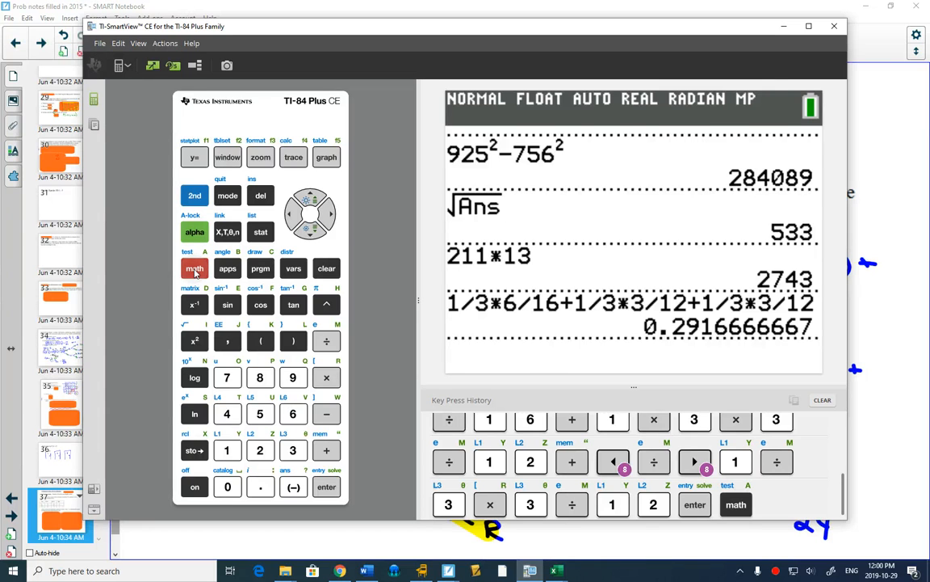
Convert 0.2916666667 to the fraction 7/24 with ▶Frac.
left_click(194, 268)
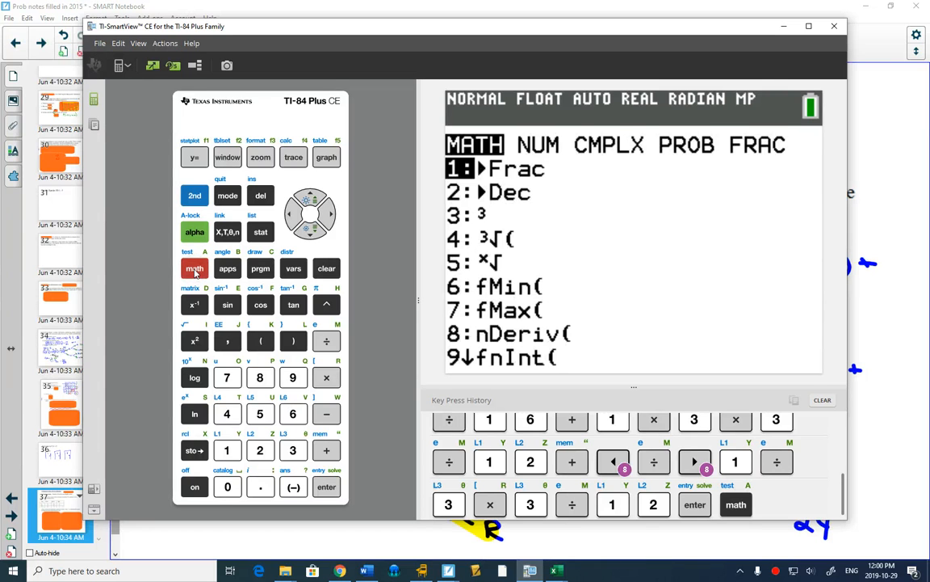
left_click(327, 486)
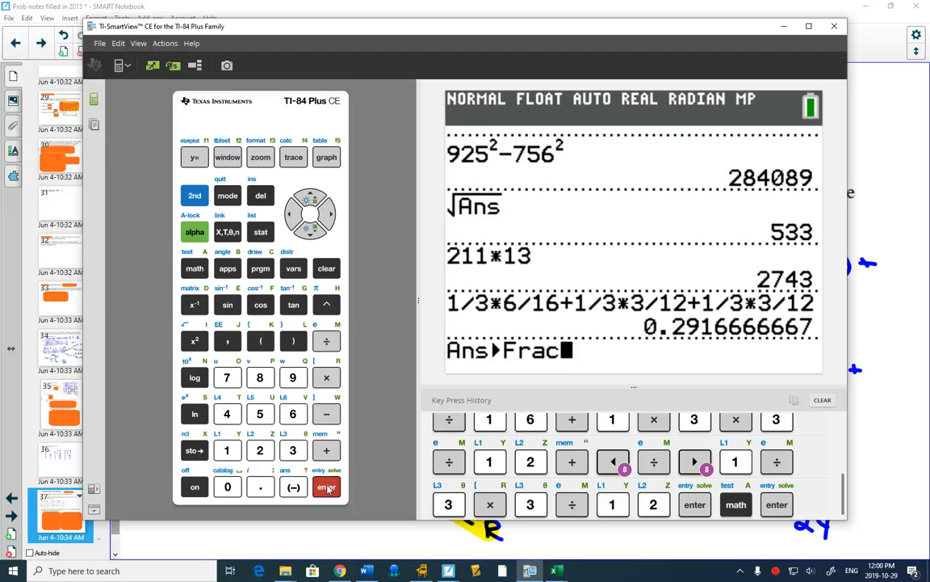
left_click(326, 486)
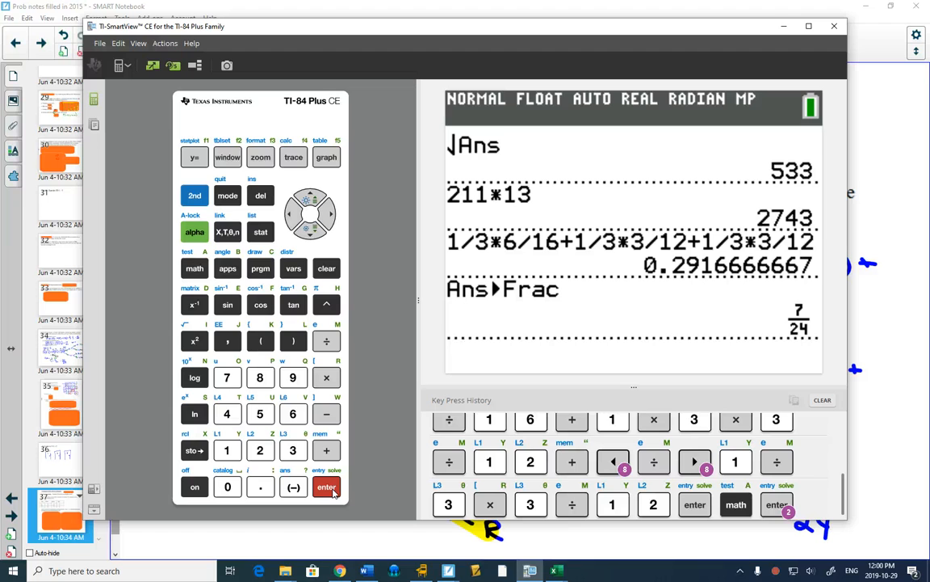
left_click(292, 449)
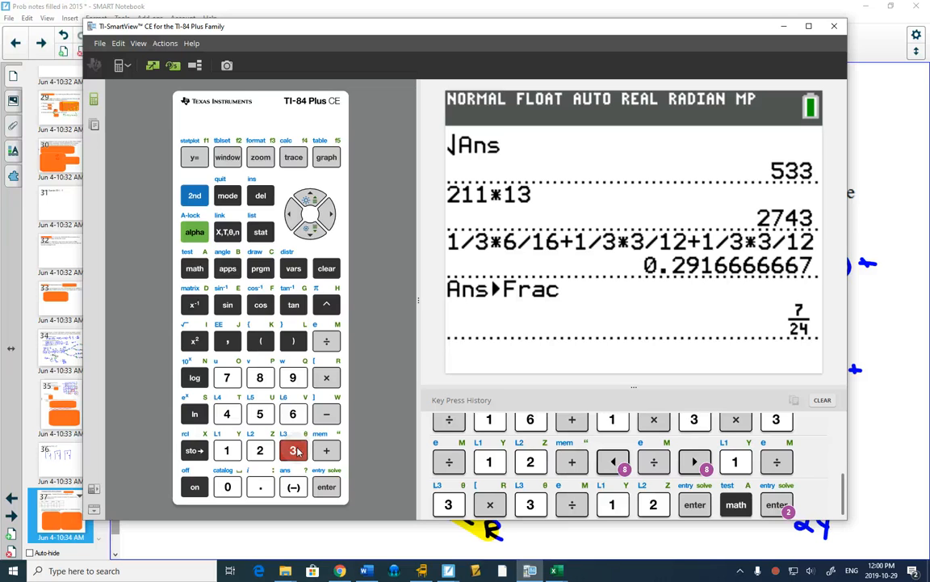
Evaluate 312/792 as 0.3939393939.
left_click(327, 339)
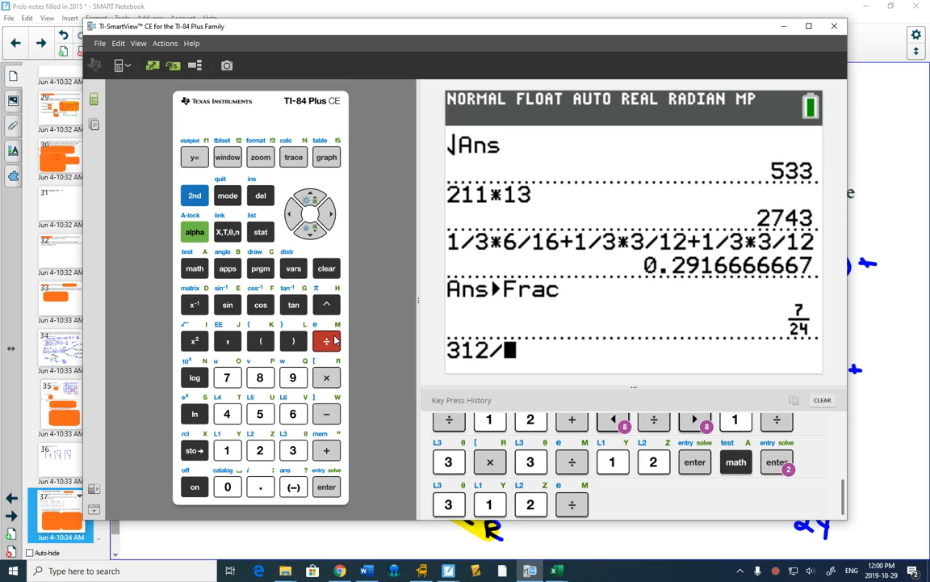
left_click(226, 378)
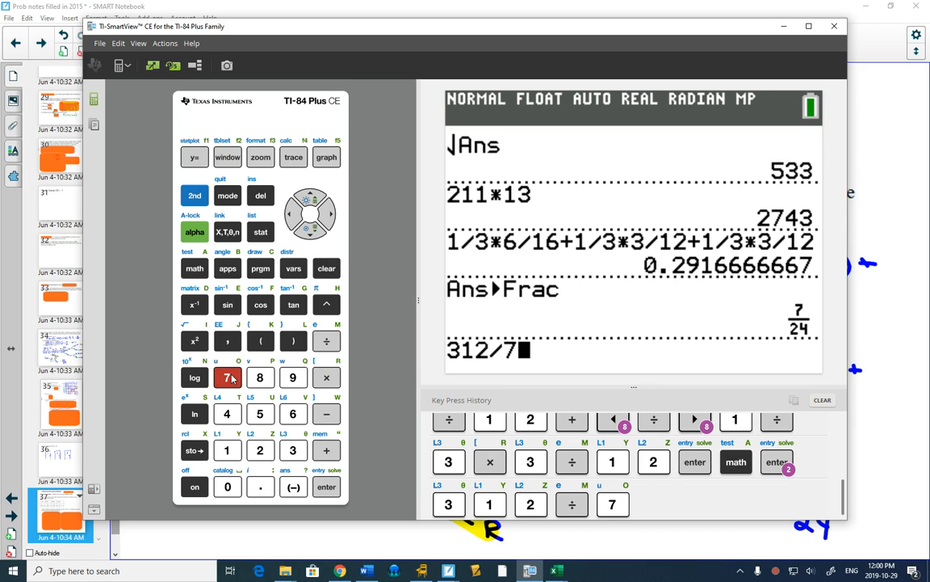
left_click(294, 378)
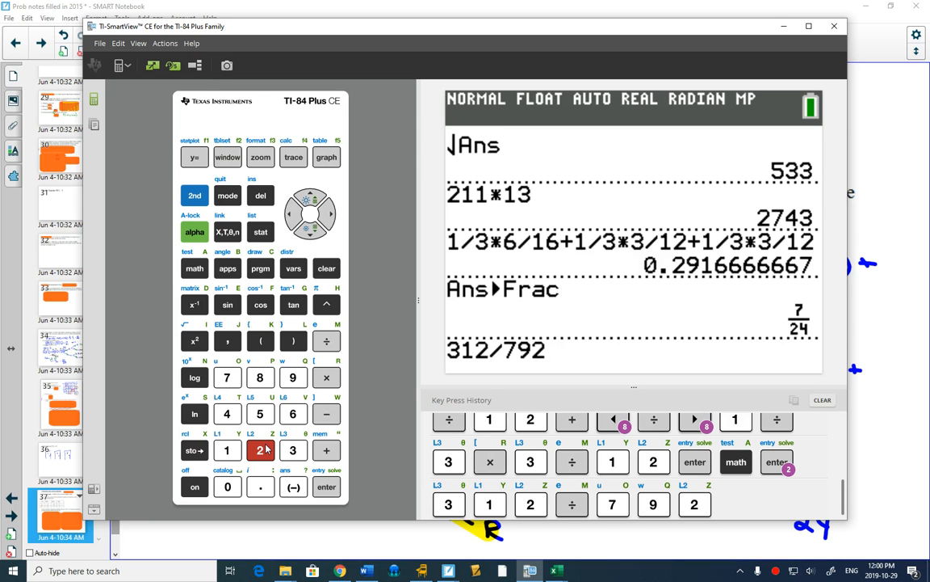
left_click(327, 486)
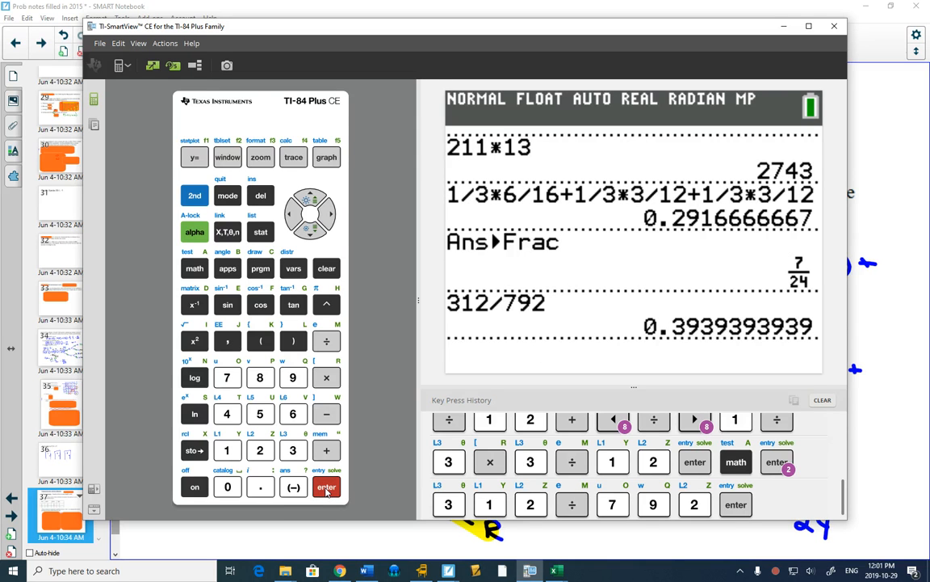
Convert 0.3939393939 to the fraction 13/33 with ▶Frac.
left_click(194, 268)
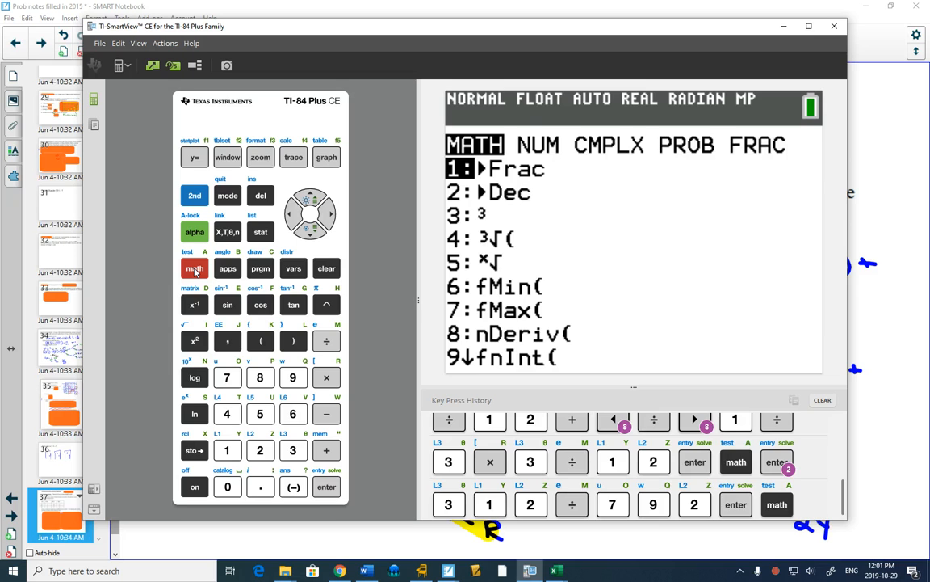
left_click(327, 487)
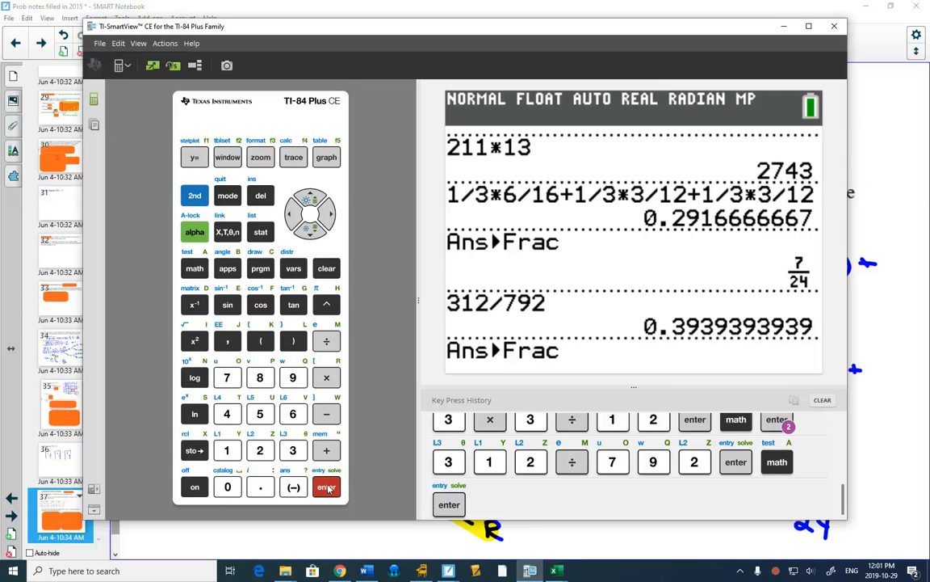
left_click(326, 486)
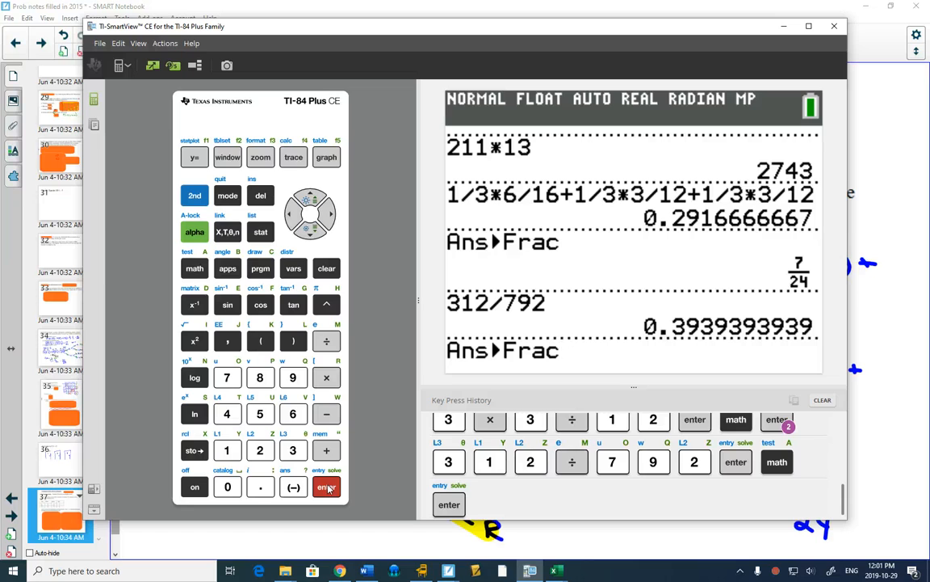
left_click(326, 486)
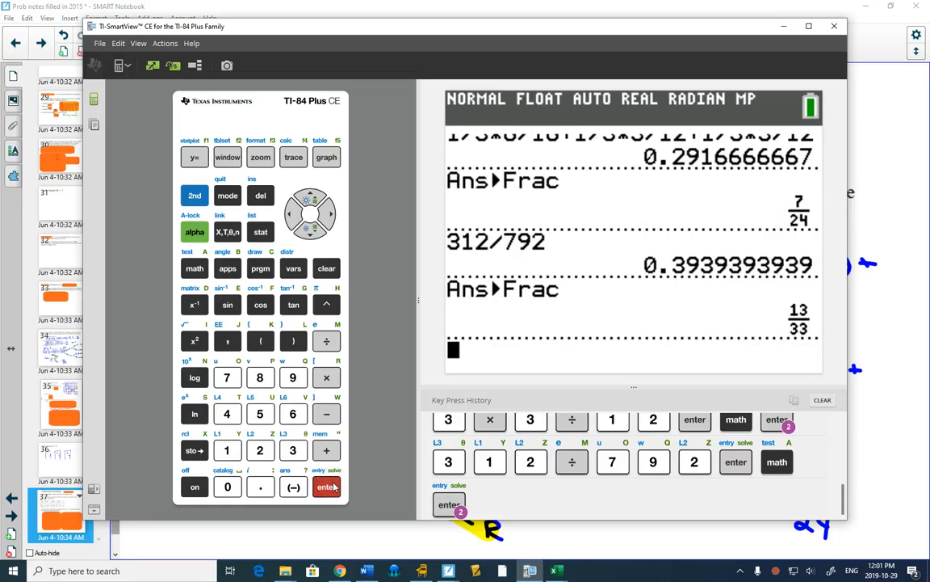